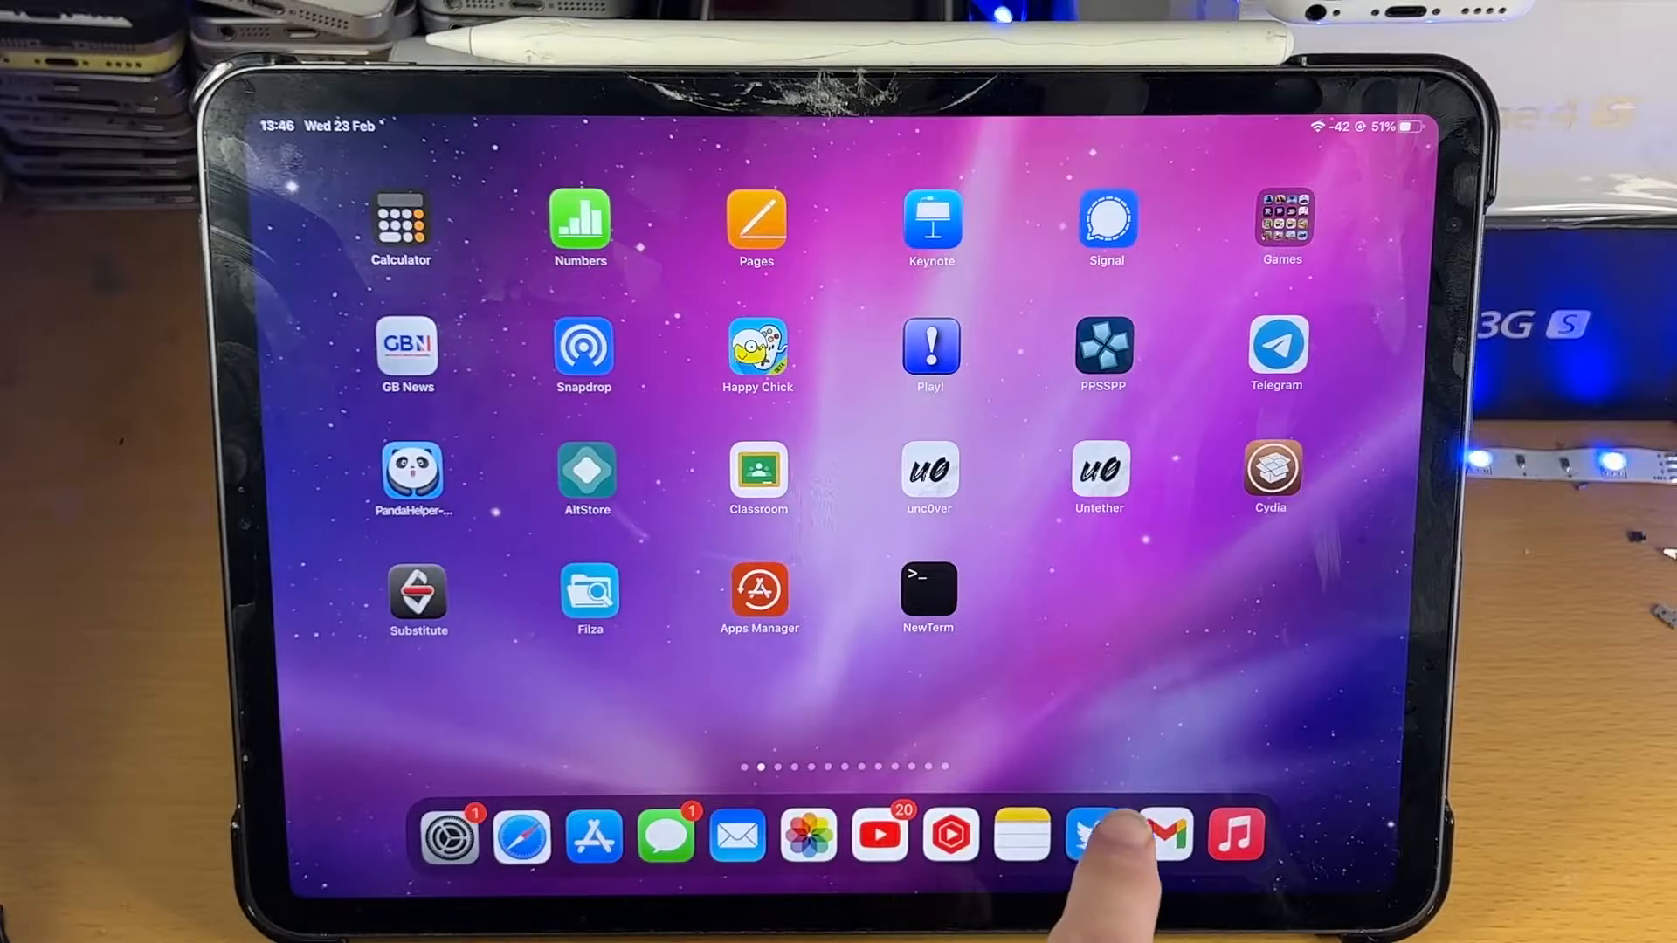
# - Launch Safari from the Dock onto the cyberkl.com CBKL-2021-0046 report for CVE-2021-30955
pyautogui.click(1090, 837)
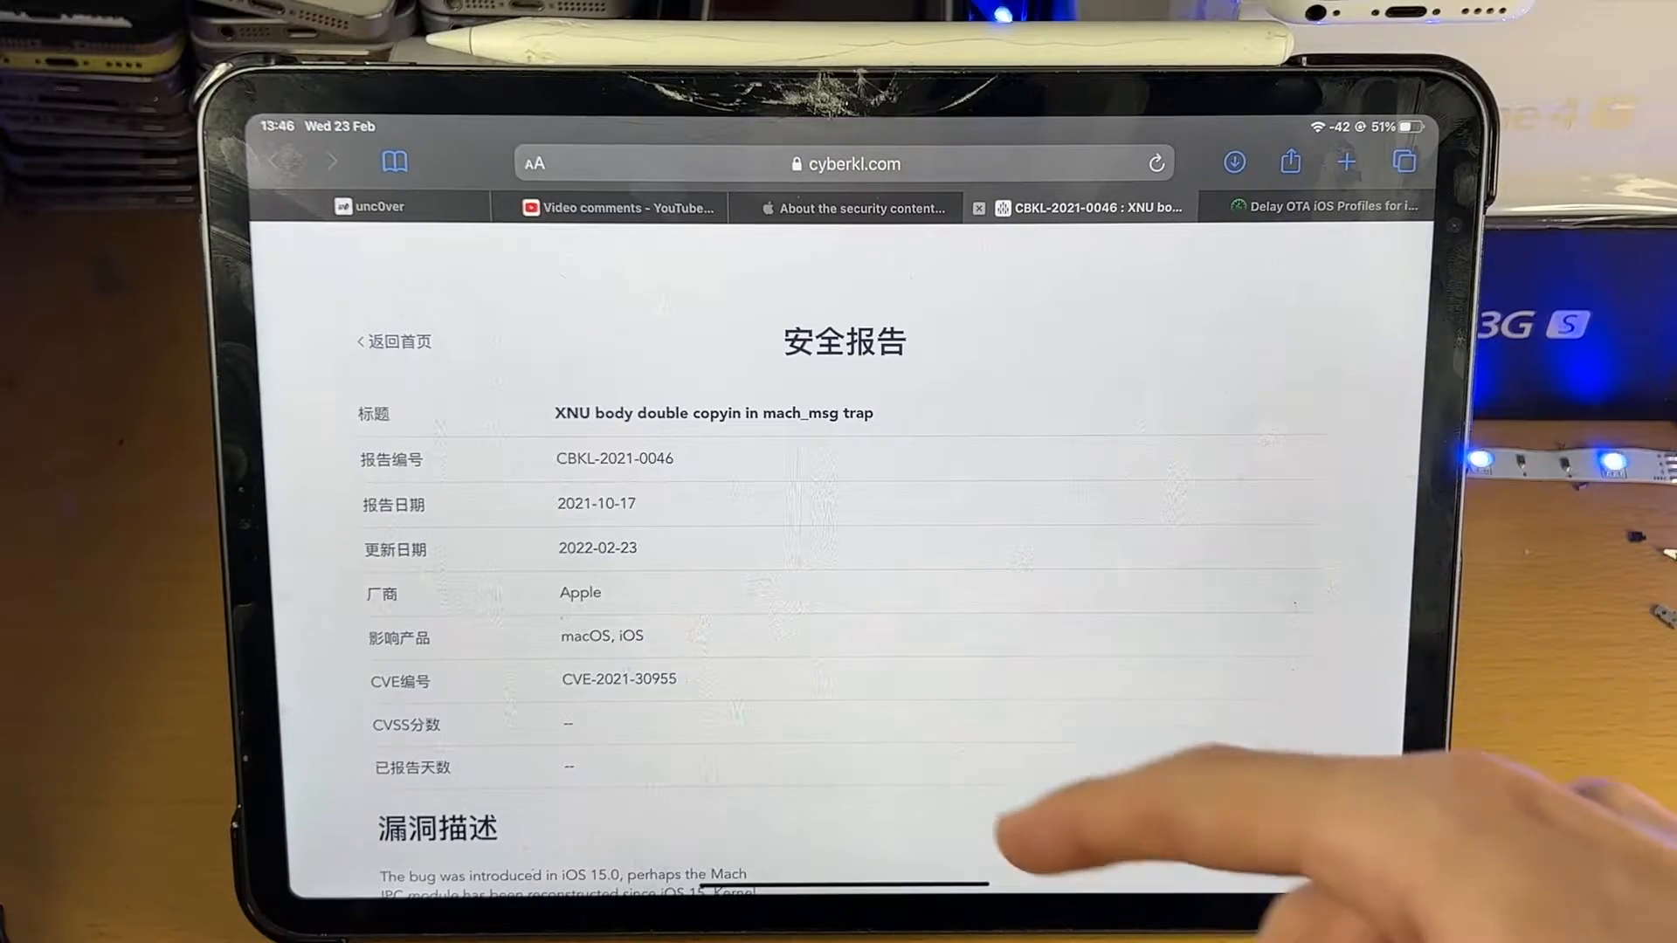
# - Bring up the delayota.com page listing Delay OTA profiles for iOS 15.1 through 15.3
pyautogui.scroll(-3)
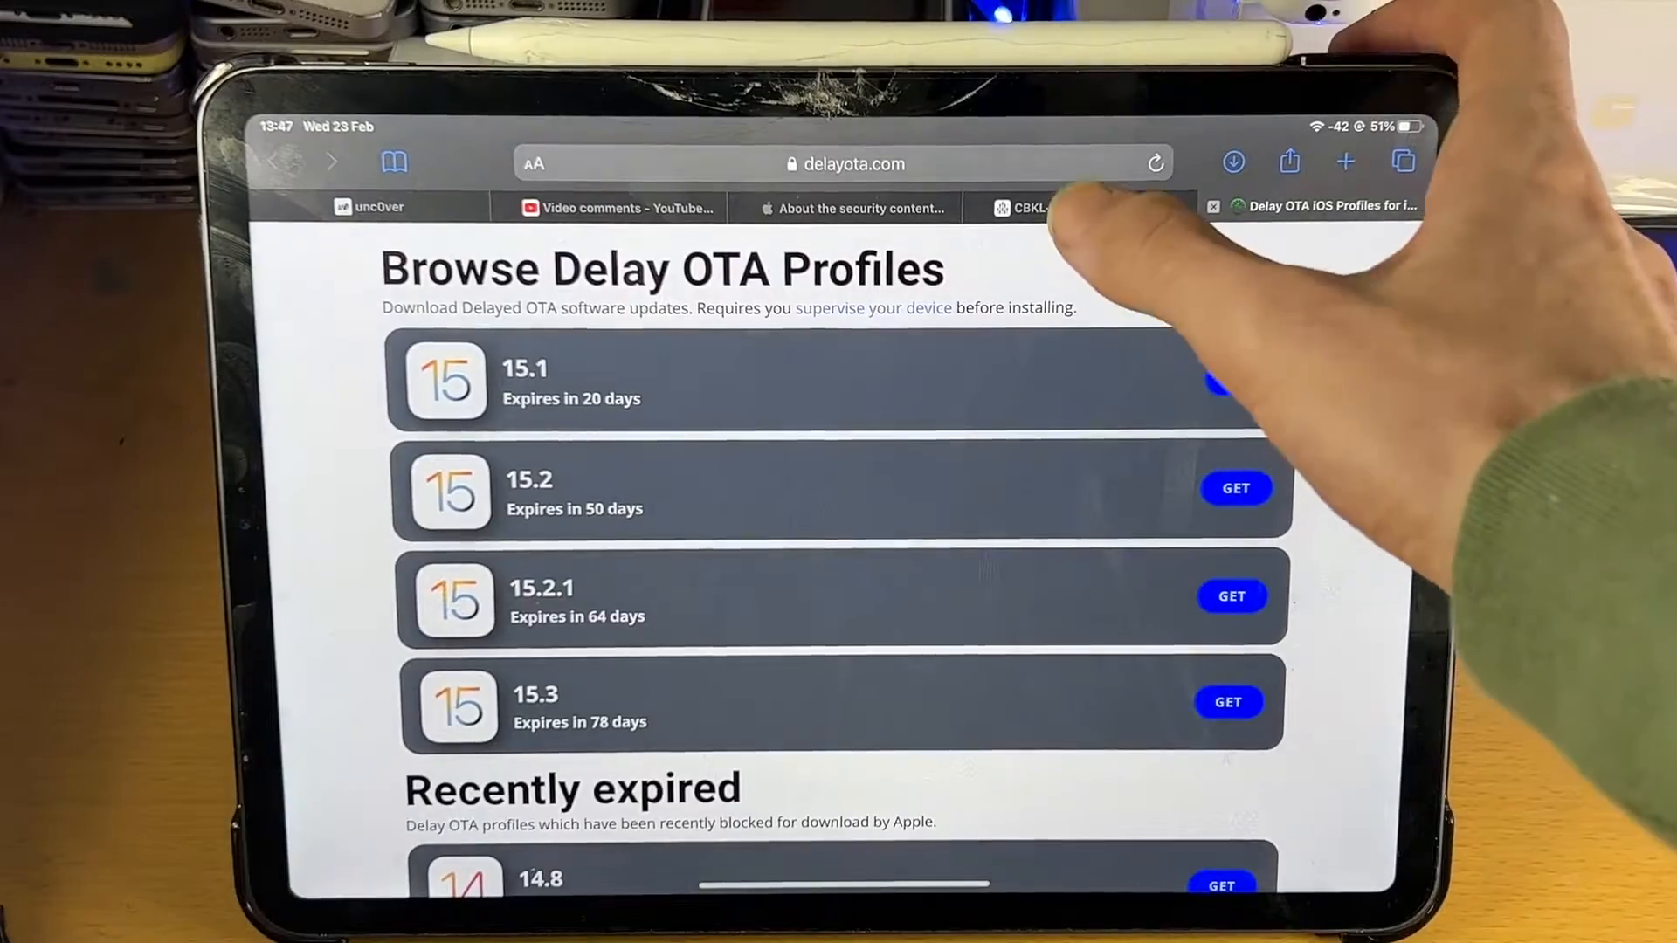
# - Return to the CBKL-2021-0046 tab and show the report's exploit method steps
pyautogui.click(1069, 208)
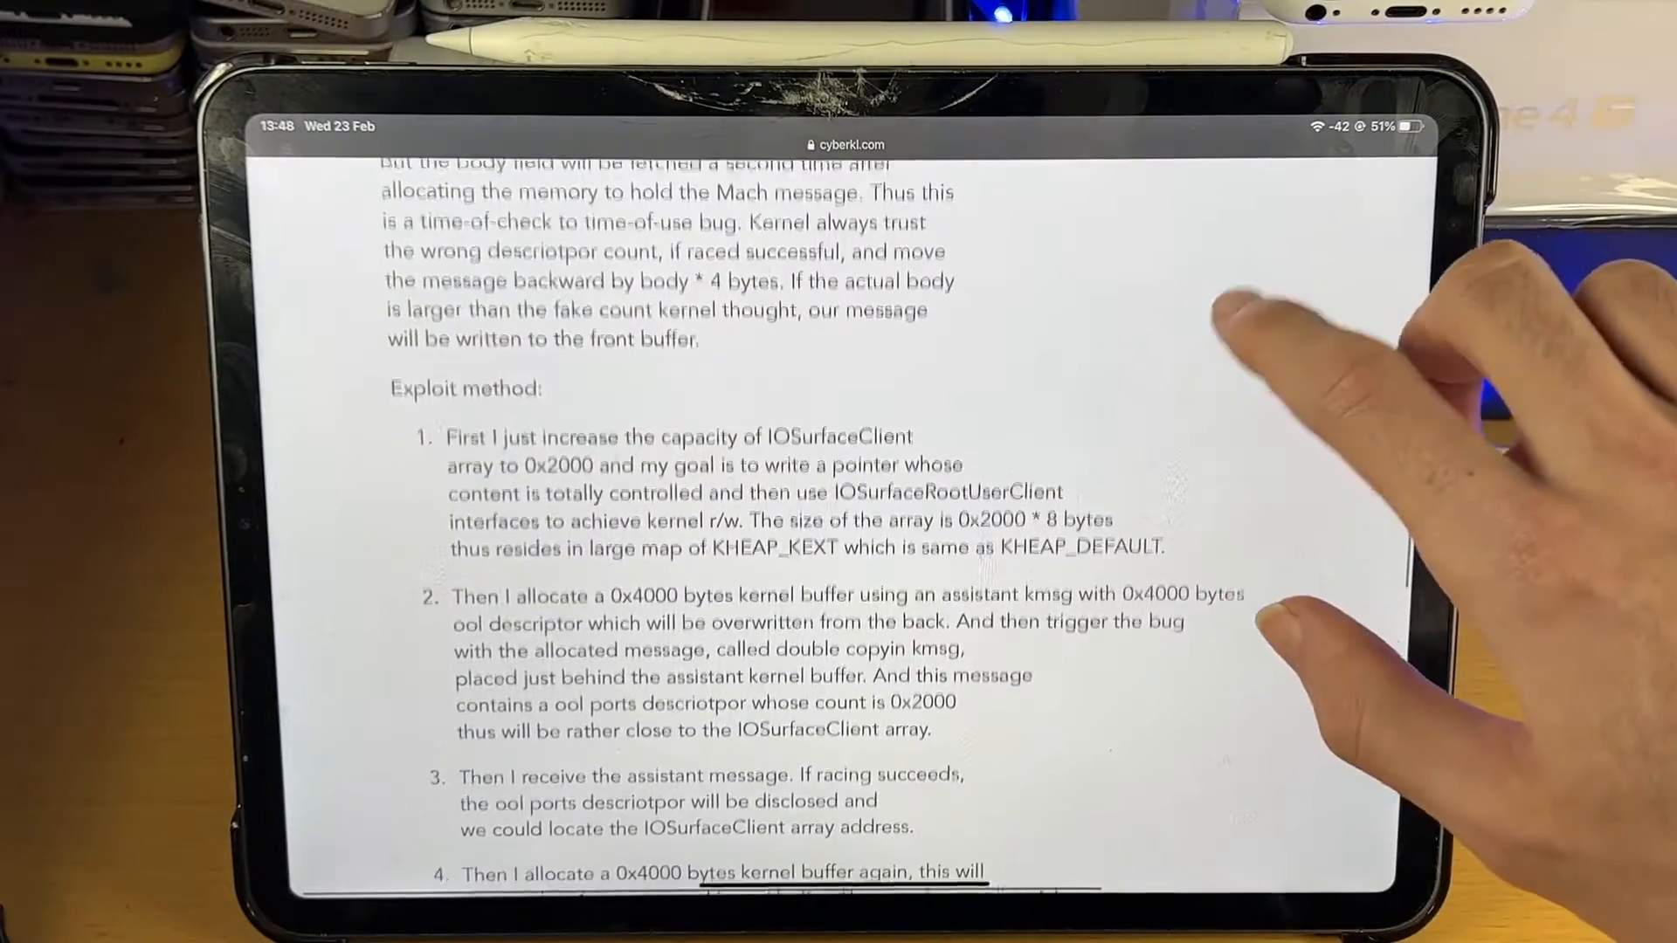
pyautogui.scroll(-3)
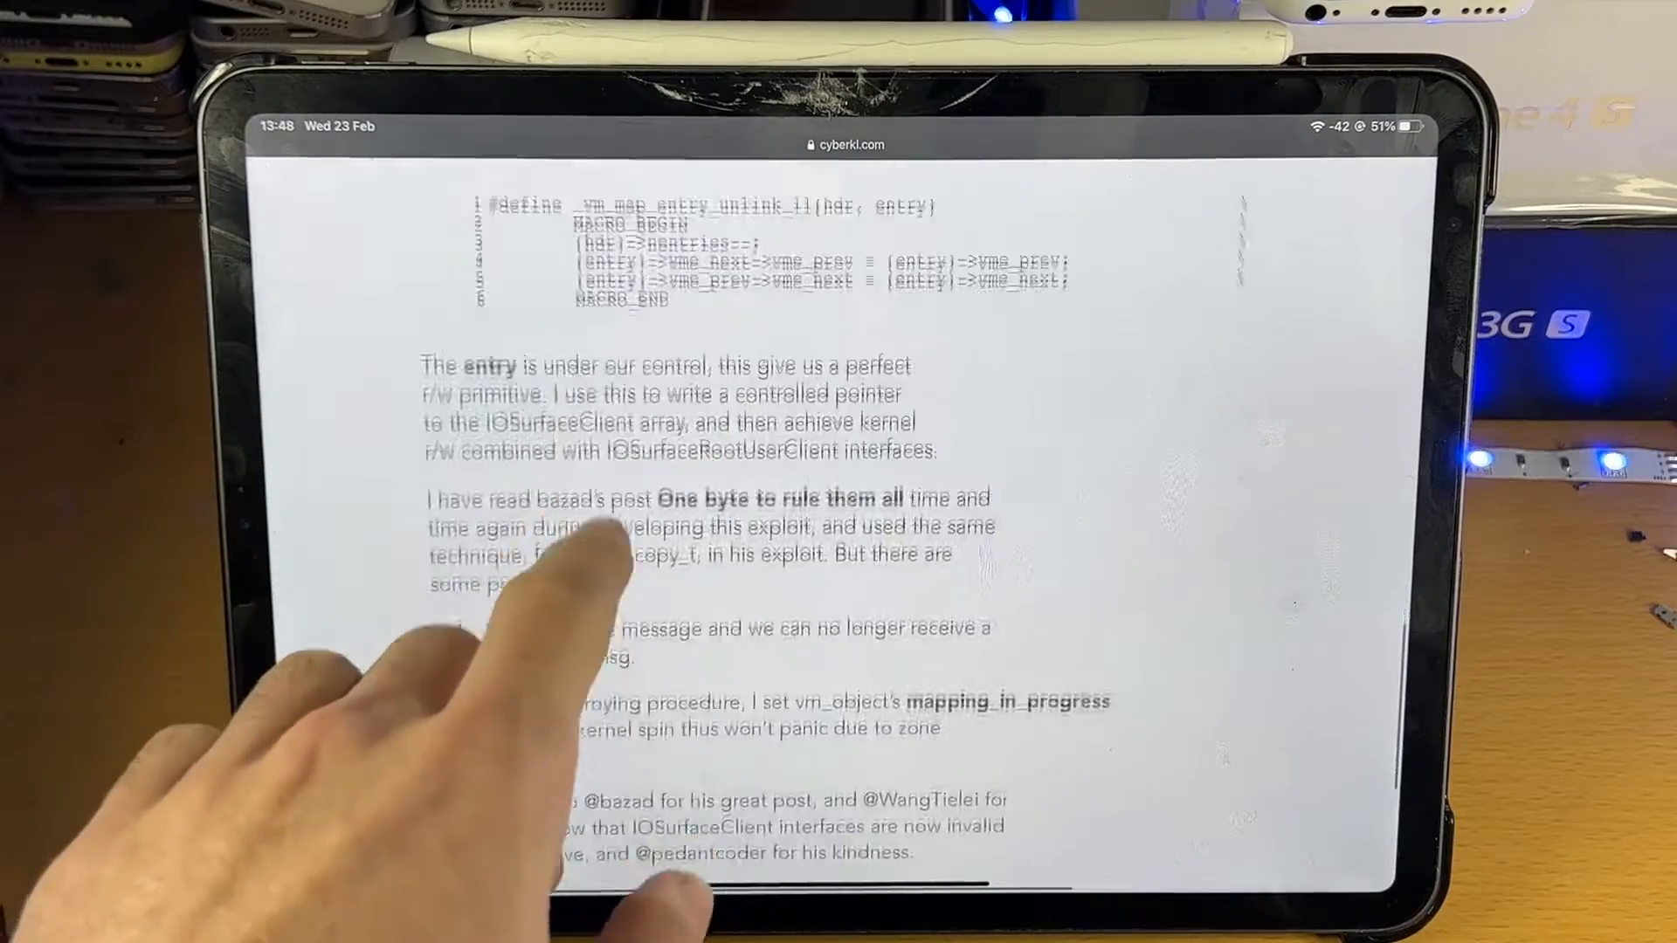
pyautogui.scroll(-3)
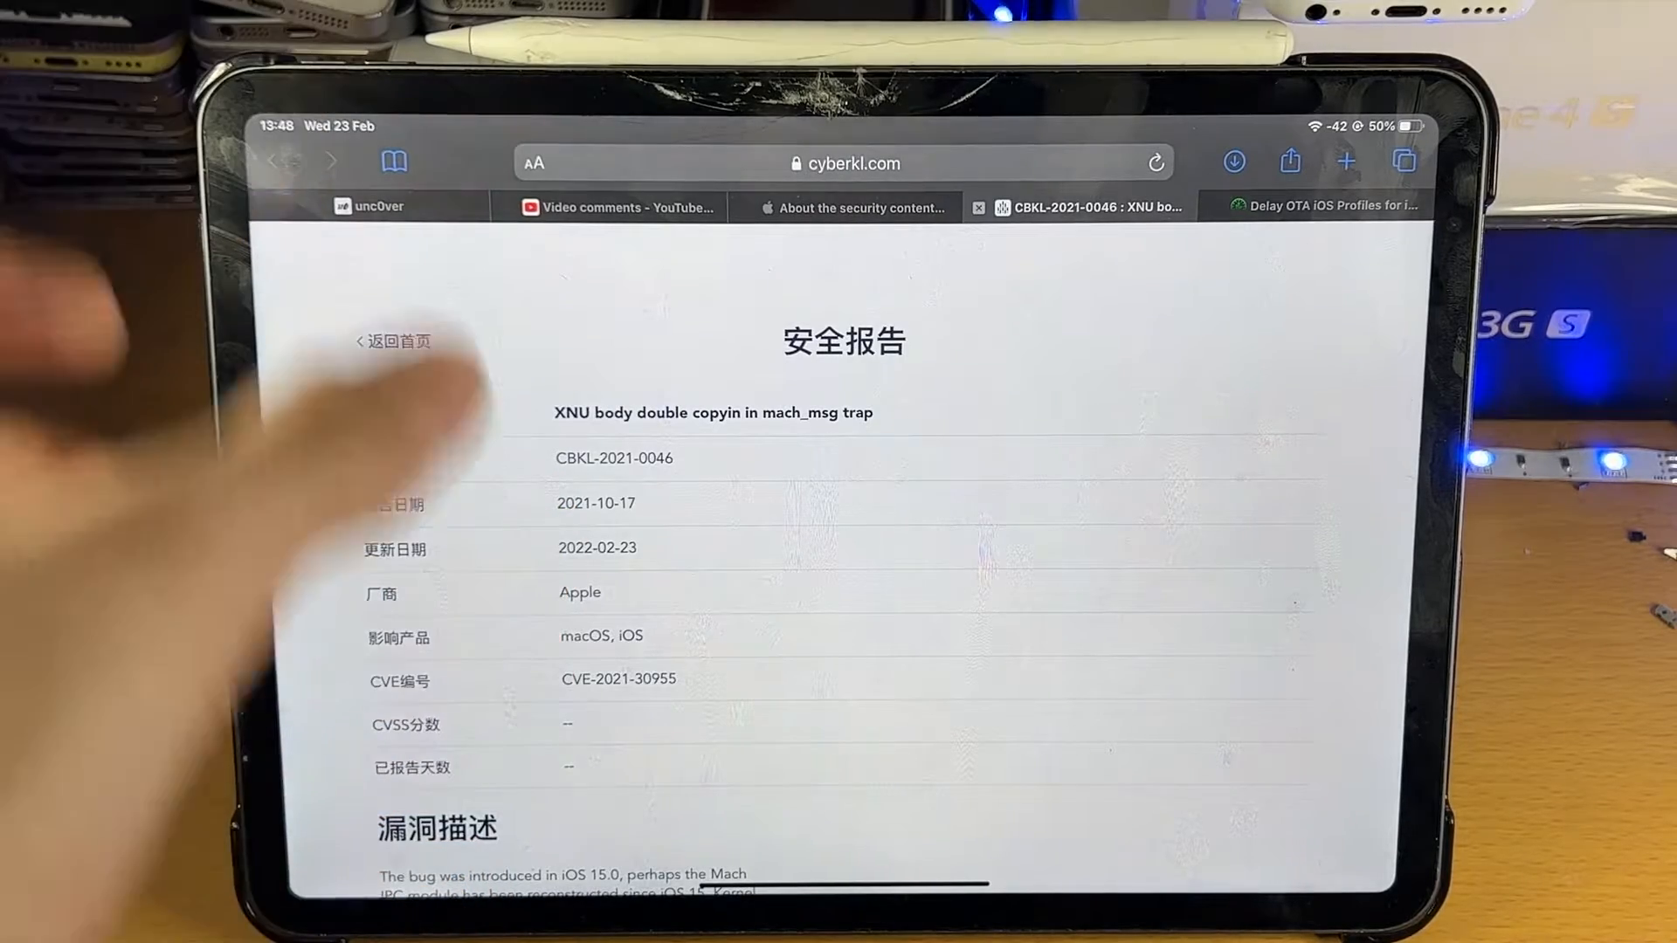
pyautogui.moveTo(428, 482)
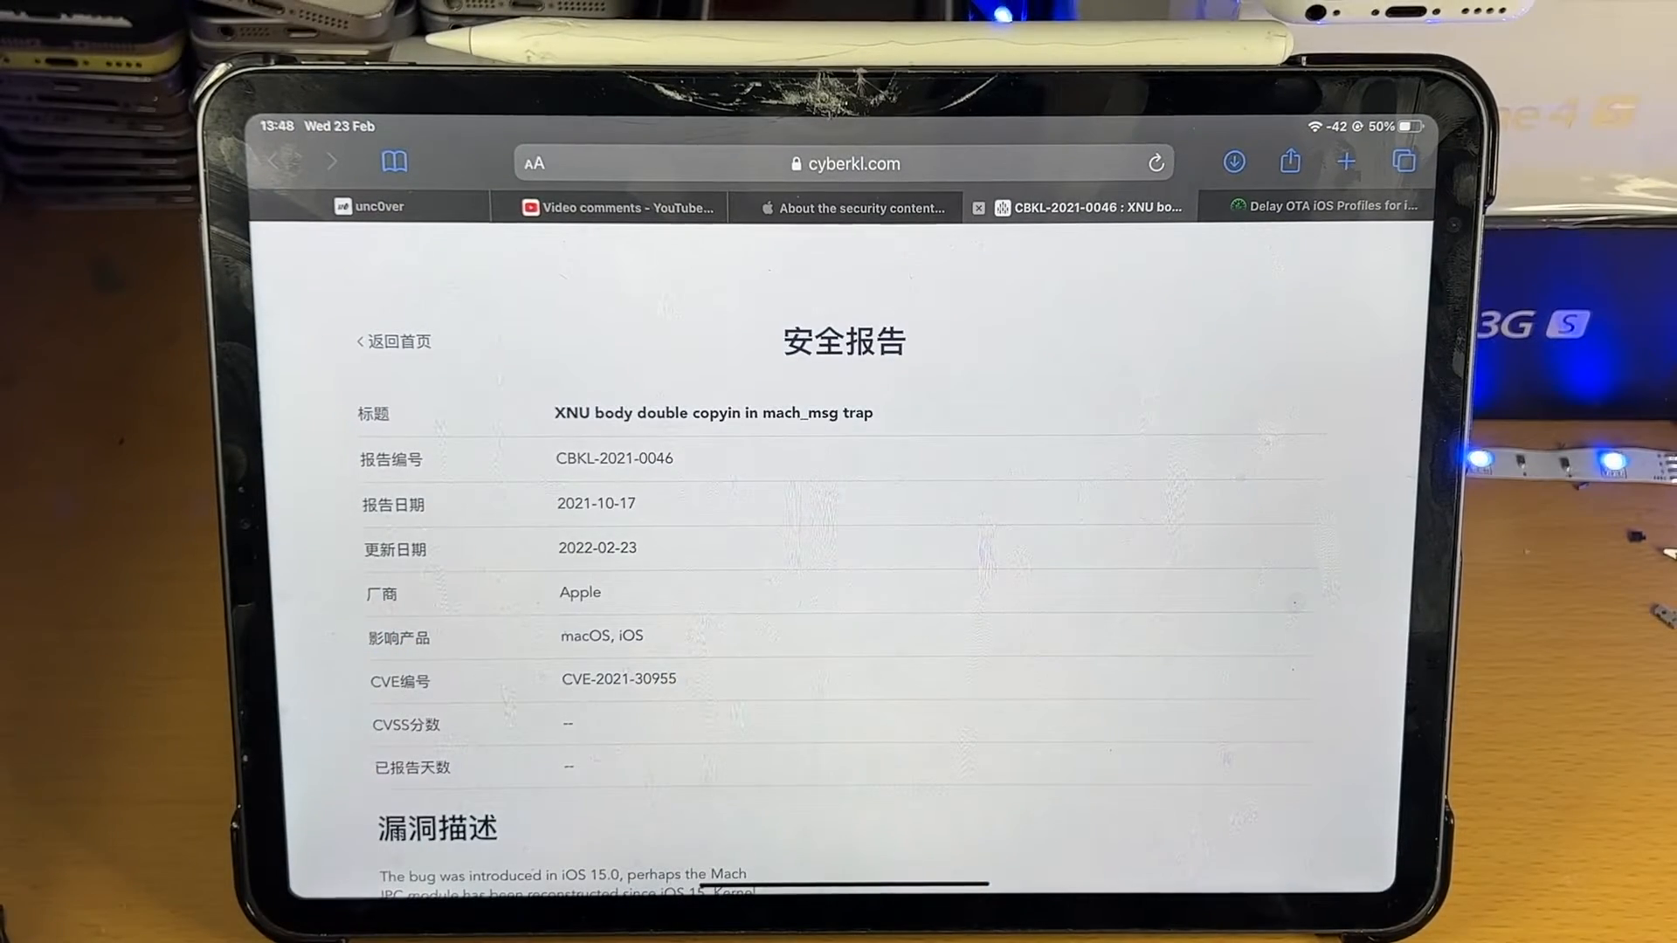